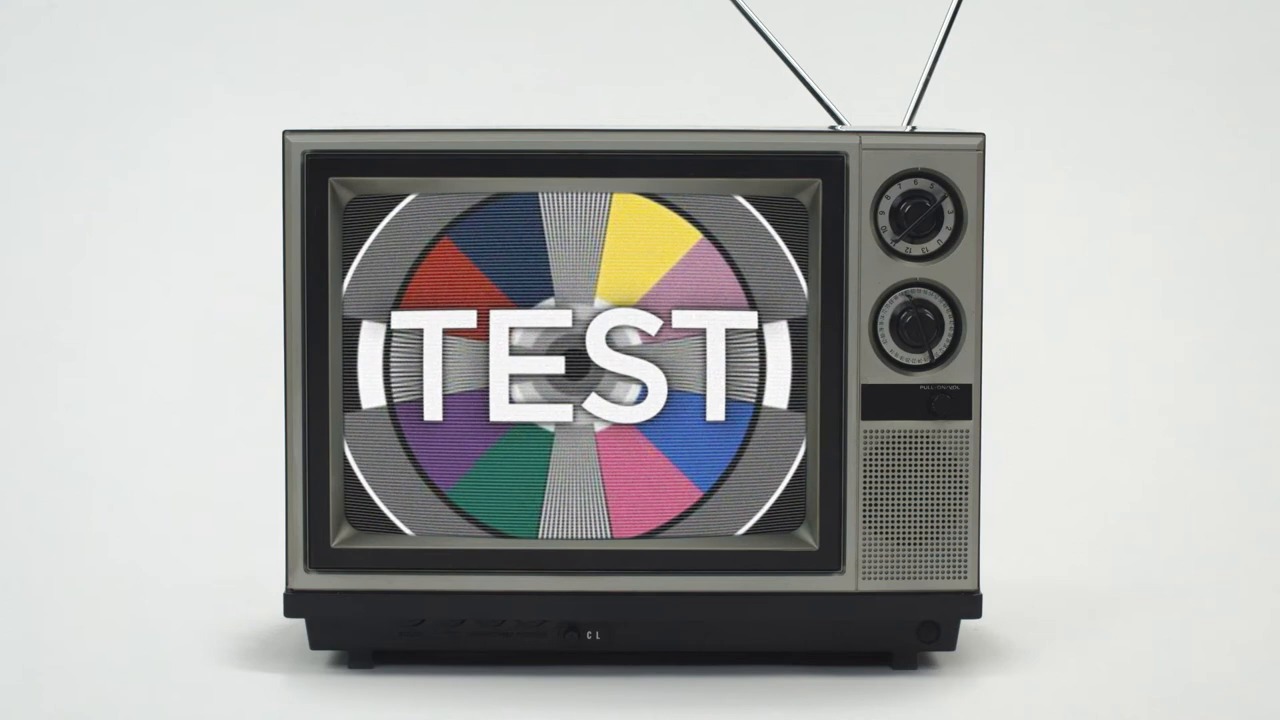
pyautogui.click(916, 210)
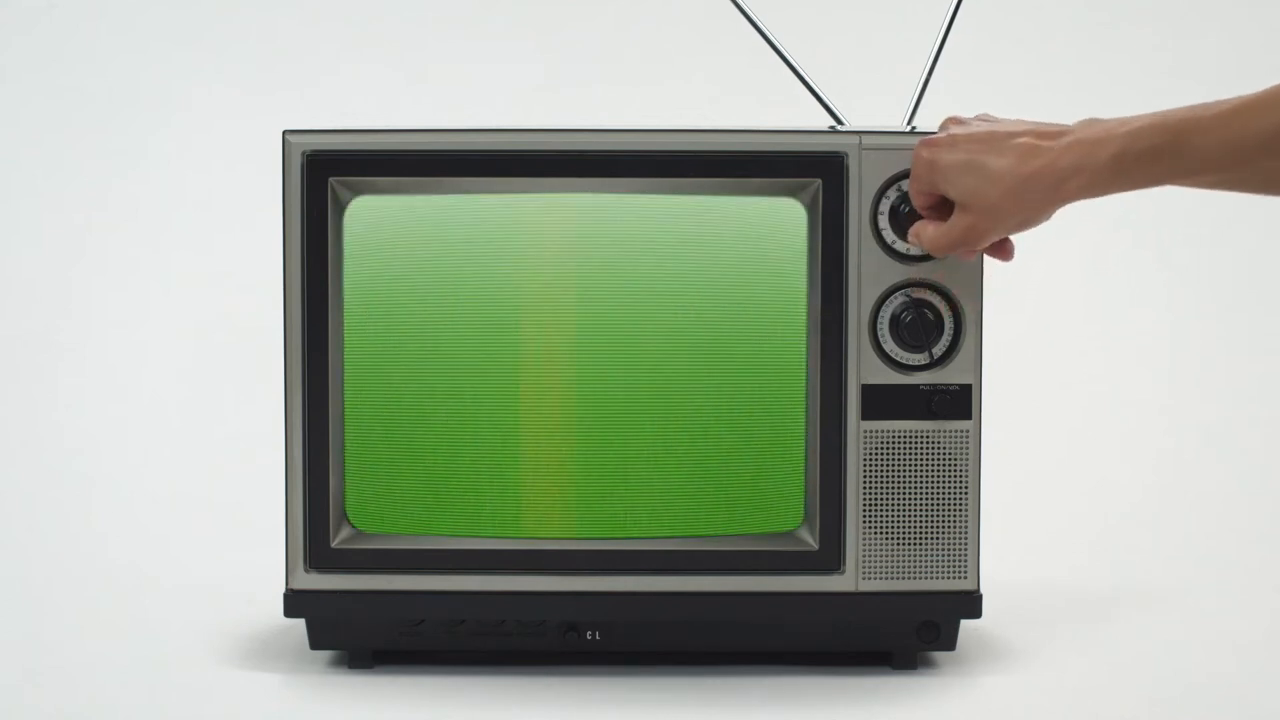